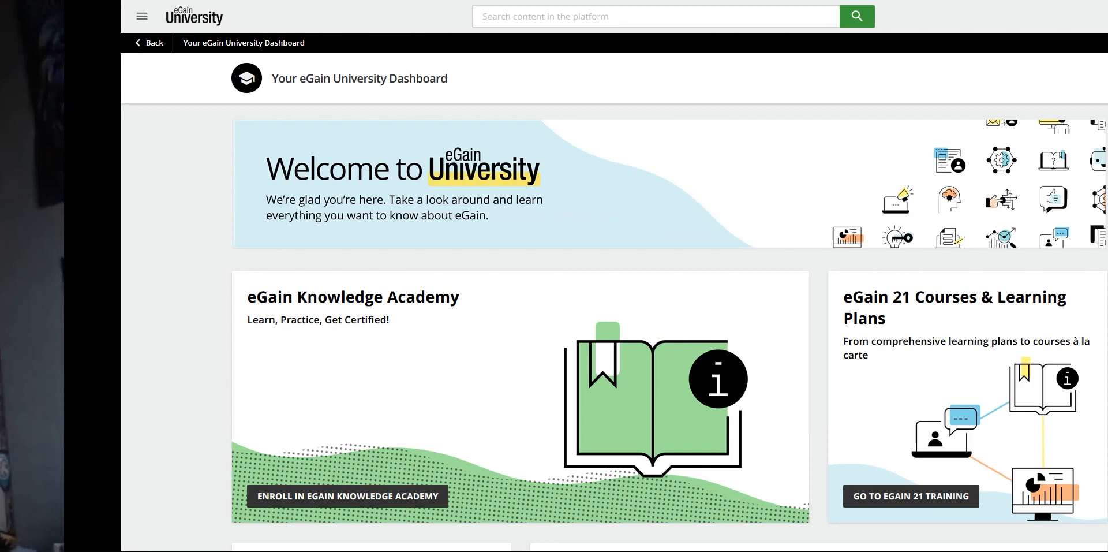
# Enroll in the eGain Knowledge Academy and review its Knowledge Author, AI Author and Solution Designer certification cards.
pyautogui.click(141, 15)
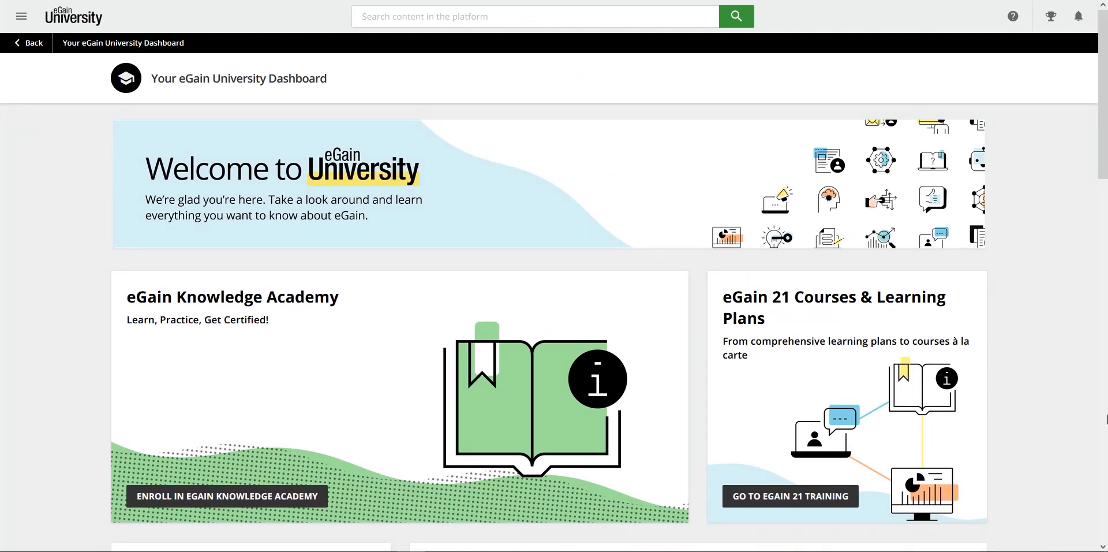
pyautogui.moveTo(380, 366)
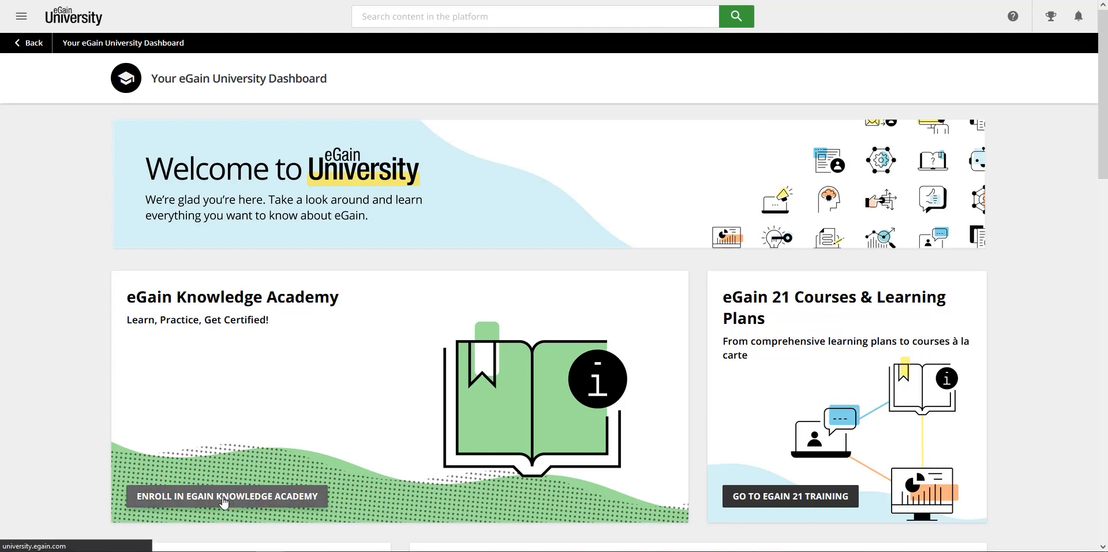
pyautogui.click(226, 495)
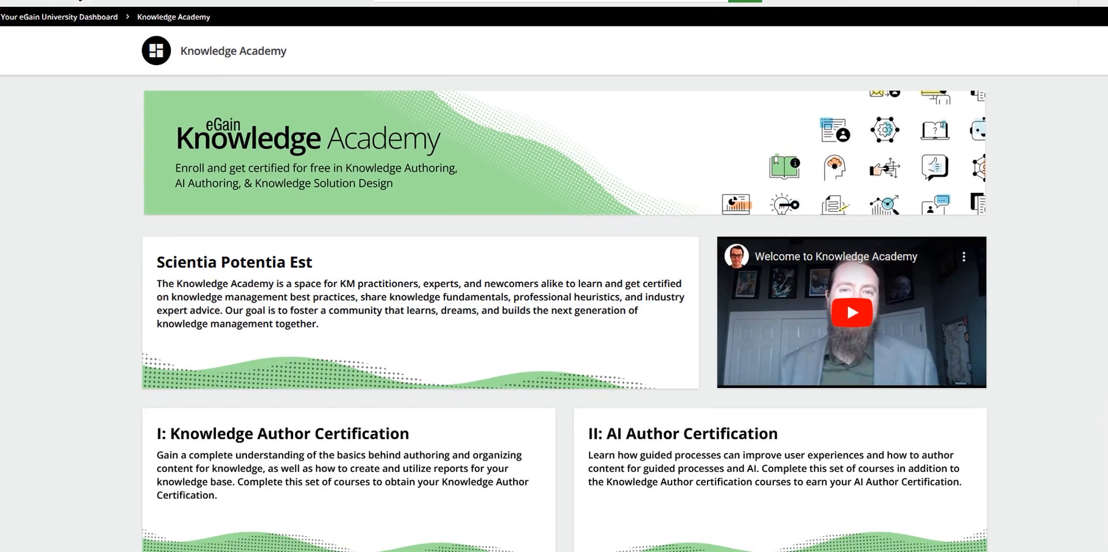
pyautogui.scroll(-3)
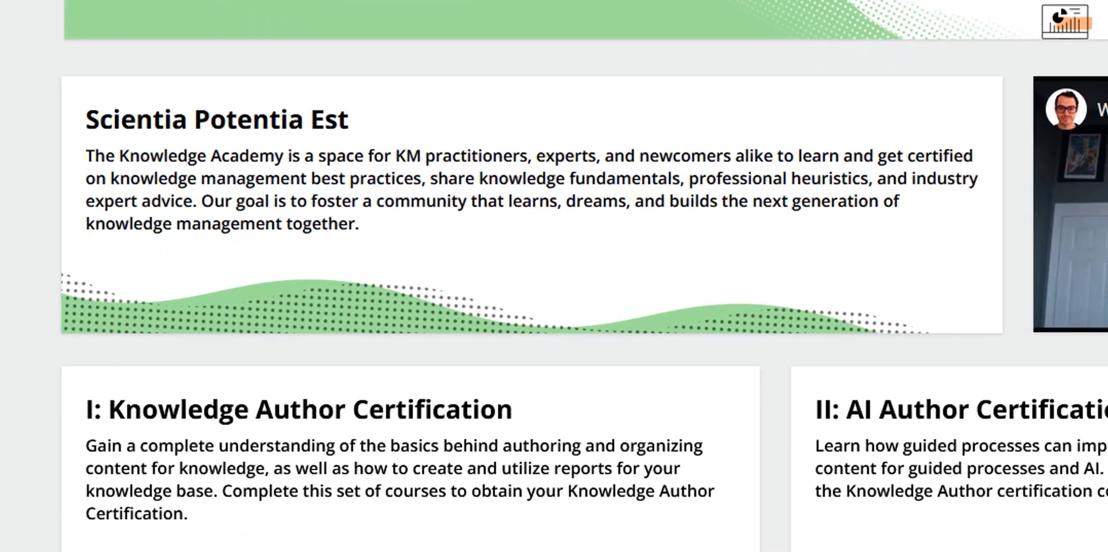
pyautogui.scroll(-3)
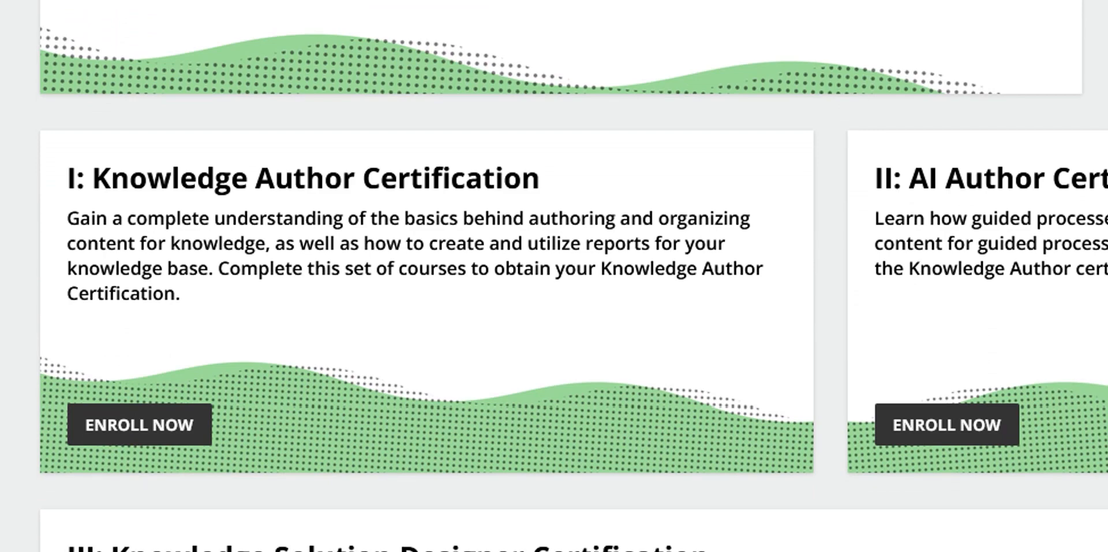
pyautogui.scroll(-3)
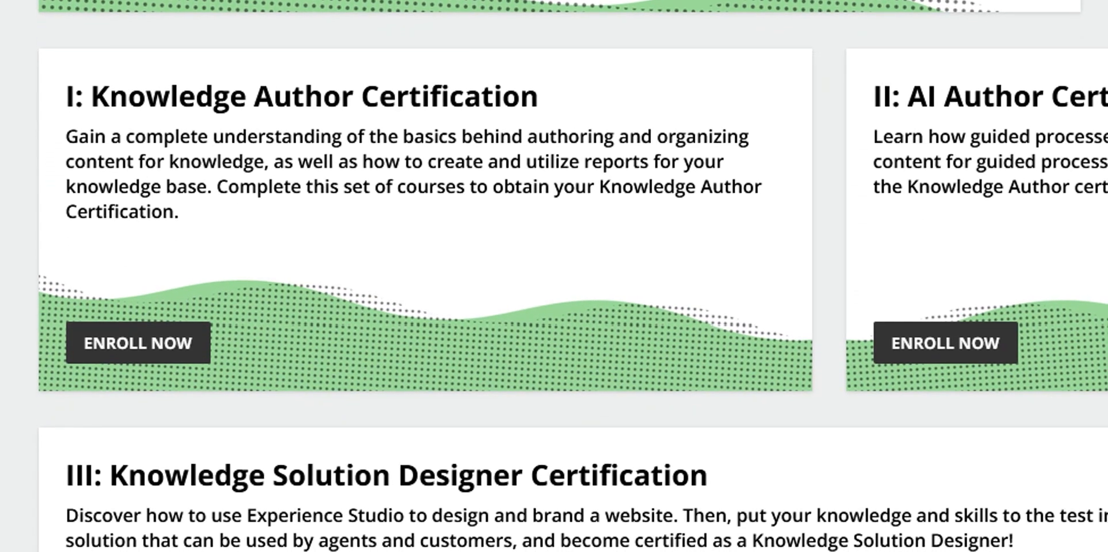
pyautogui.hscroll(3)
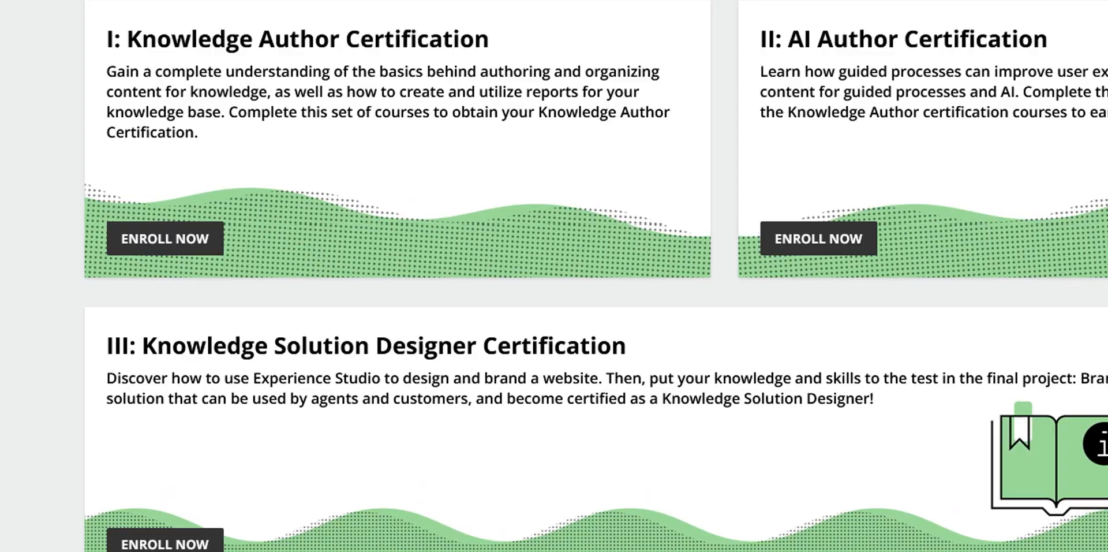
pyautogui.scroll(3)
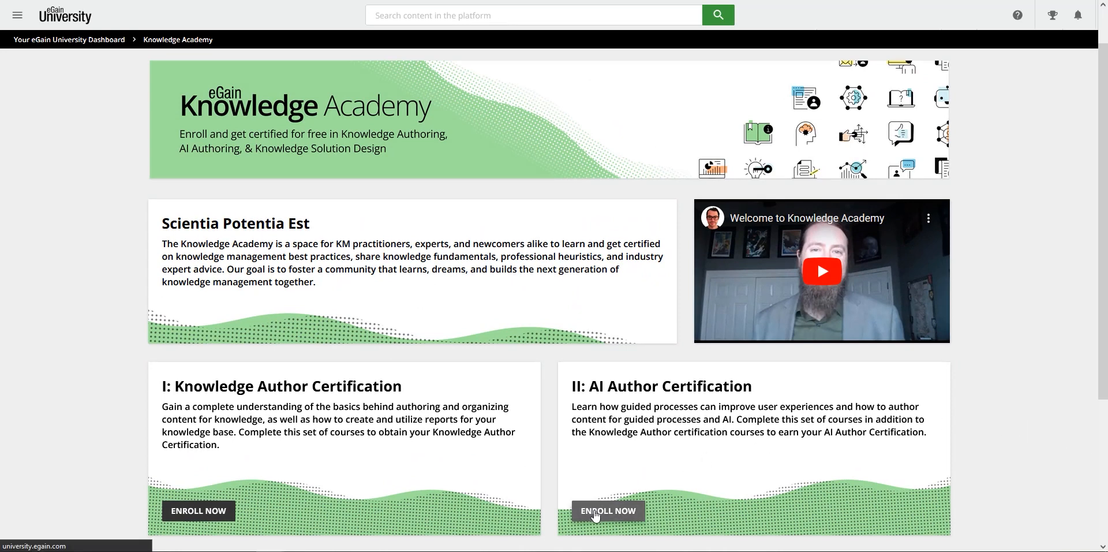
# Enroll in the II: AI Author Certification plan and review its 10 courses at 0% progress.
pyautogui.click(605, 511)
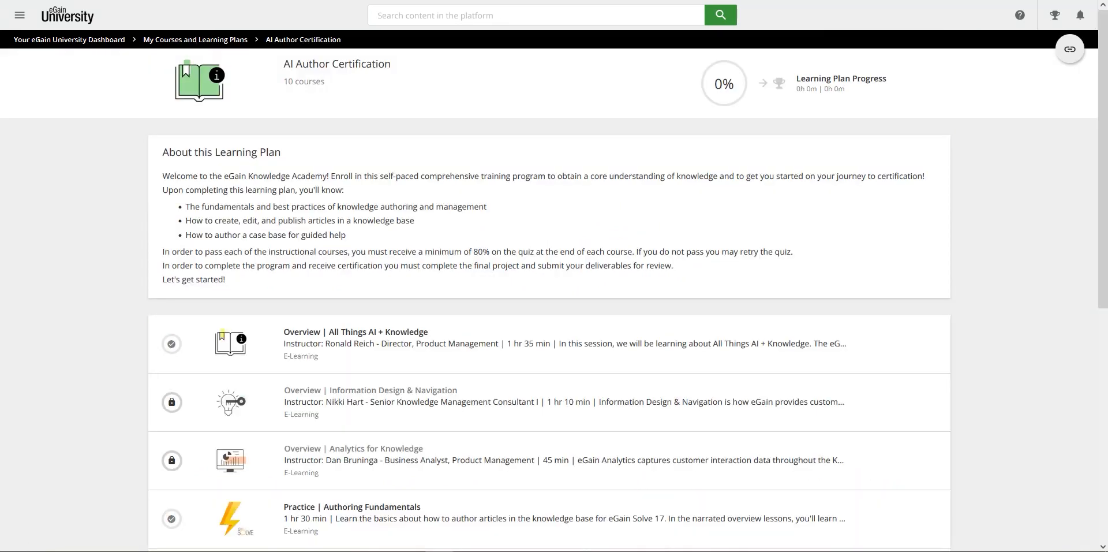
pyautogui.moveTo(554, 200)
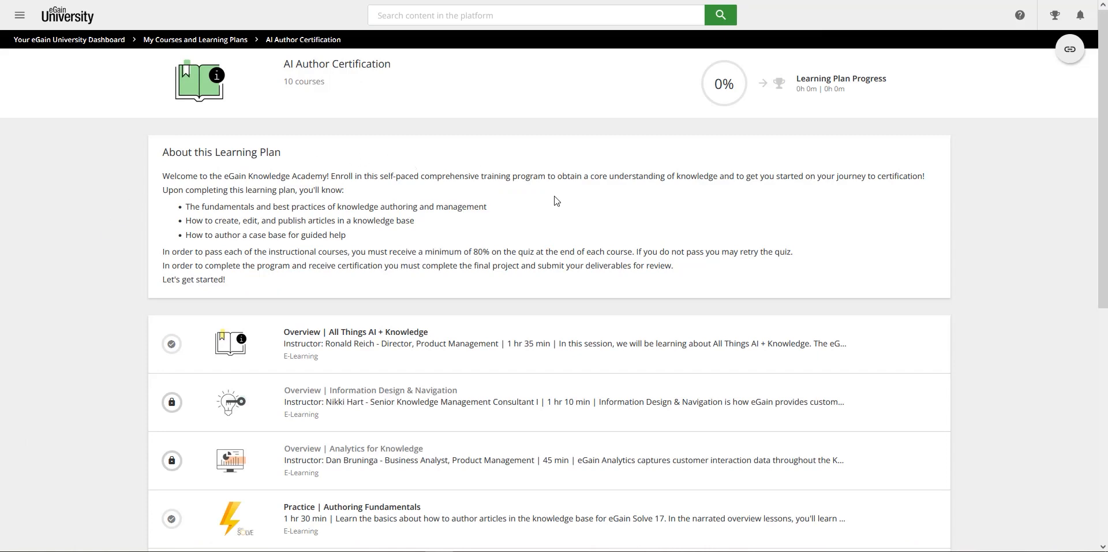
pyautogui.scroll(-3)
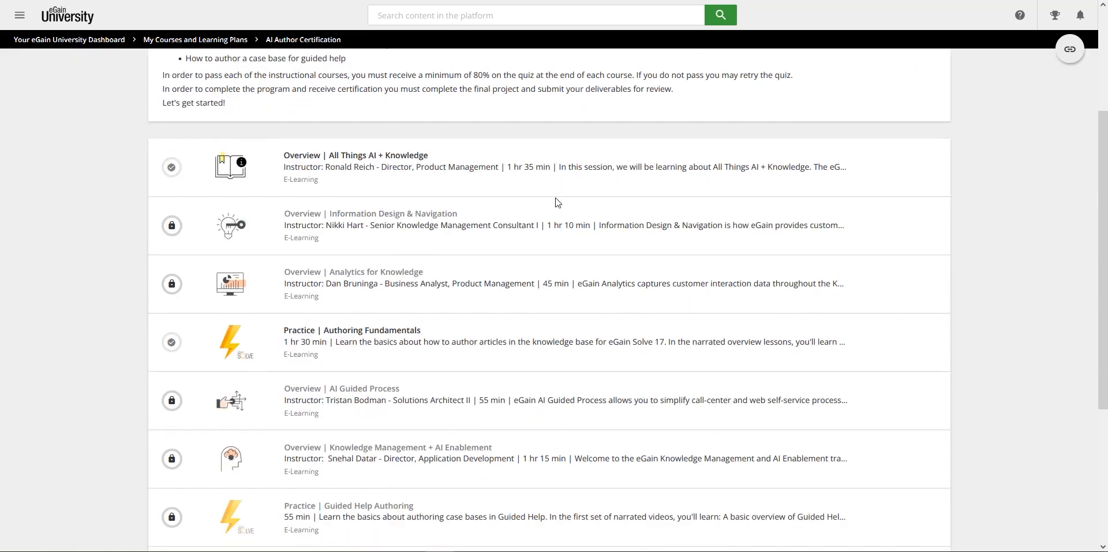
pyautogui.scroll(-3)
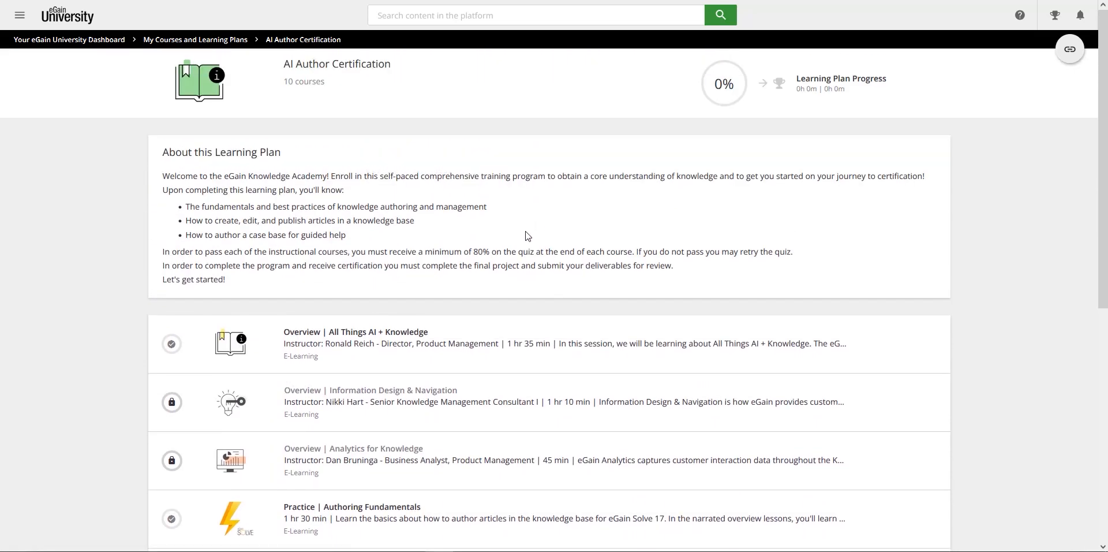
# Open the Overview | All Things AI + Knowledge course, showing 0 of 1 lessons completed.
pyautogui.click(355, 332)
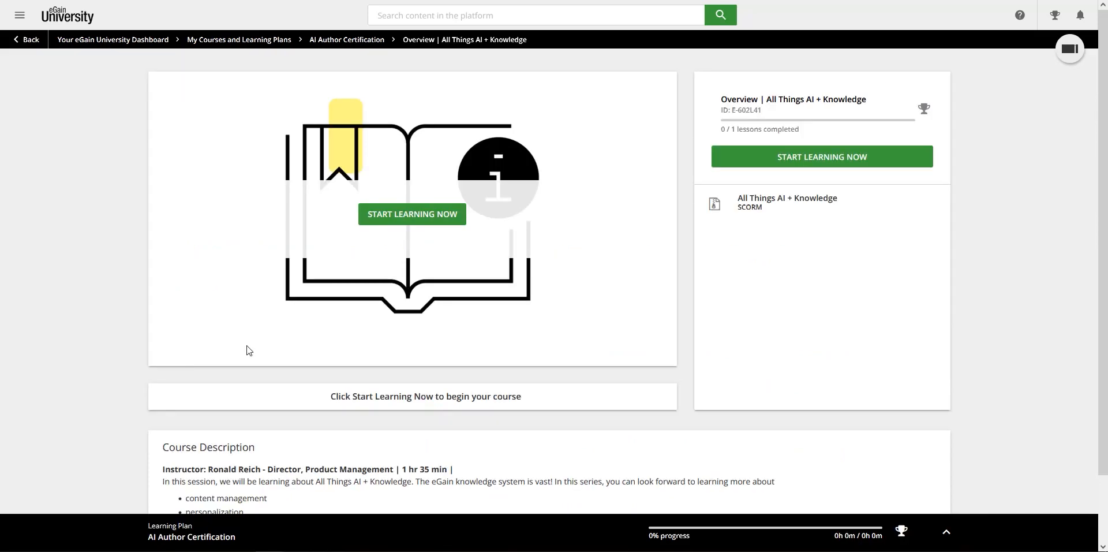
pyautogui.scroll(-3)
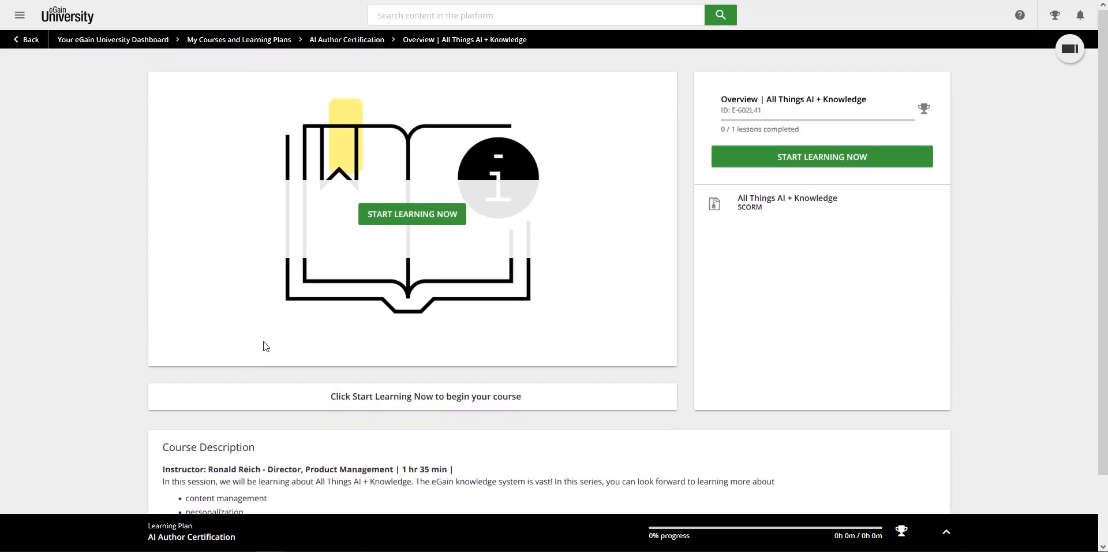
pyautogui.moveTo(387, 233)
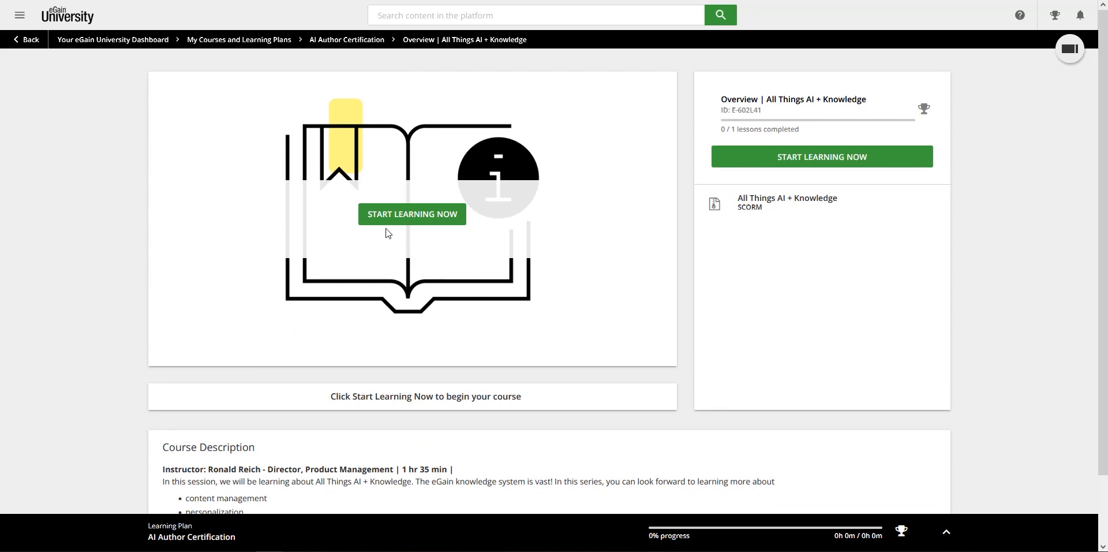
# Start Learning Now to launch the course player with its welcome intro and lesson list.
pyautogui.click(412, 214)
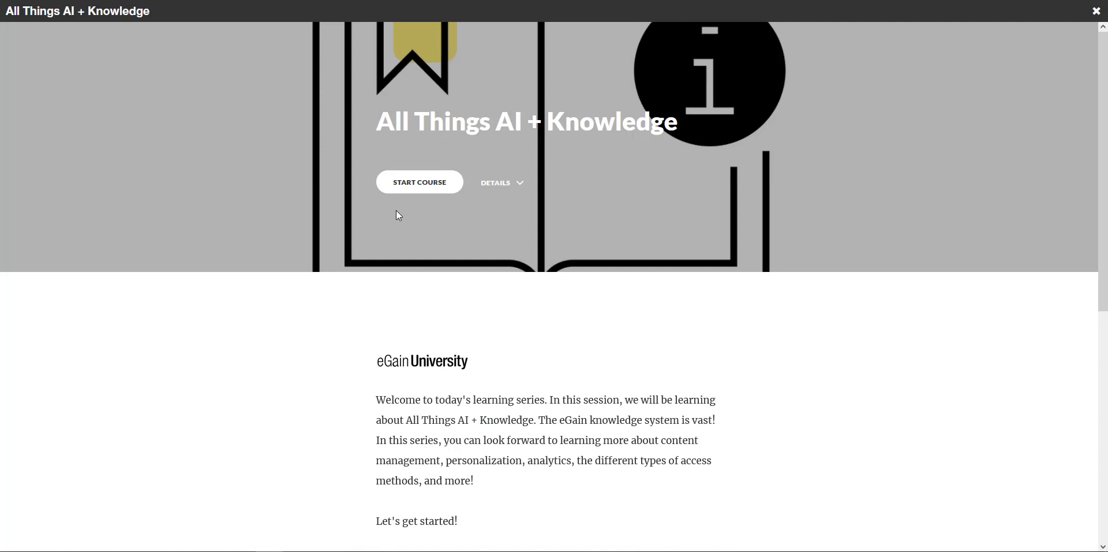
pyautogui.scroll(-3)
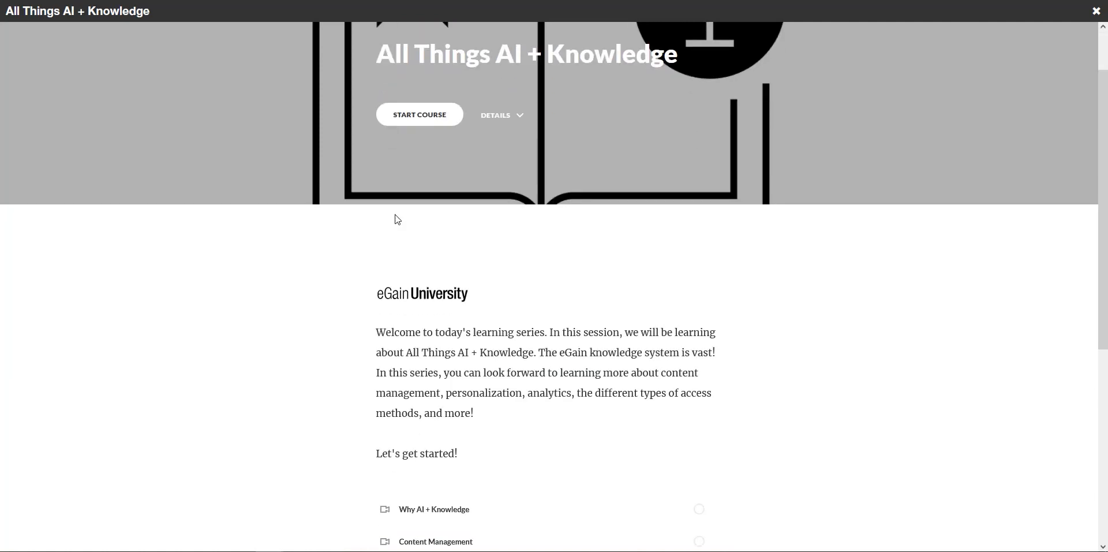
pyautogui.scroll(-3)
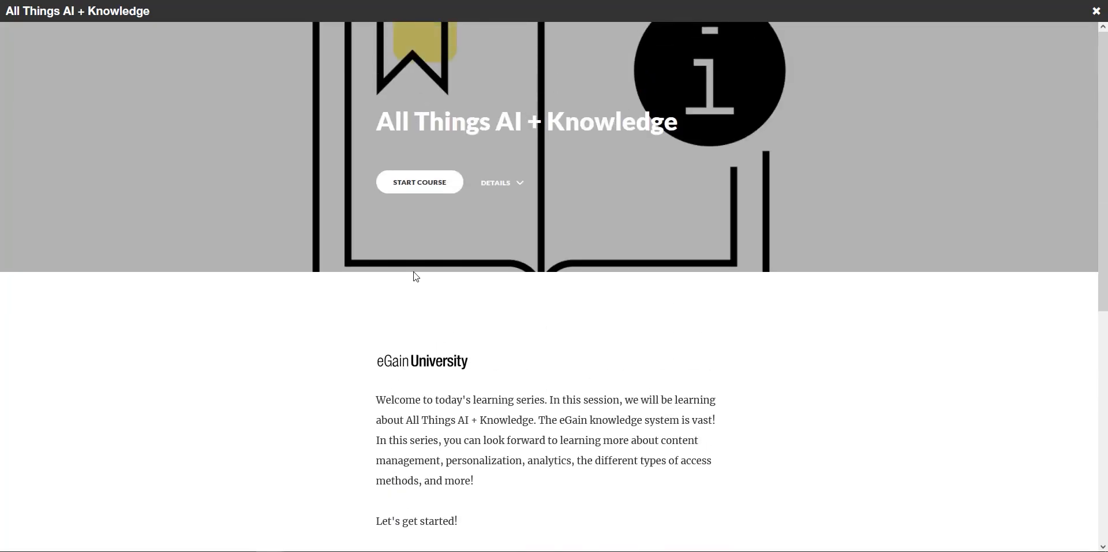
pyautogui.click(418, 182)
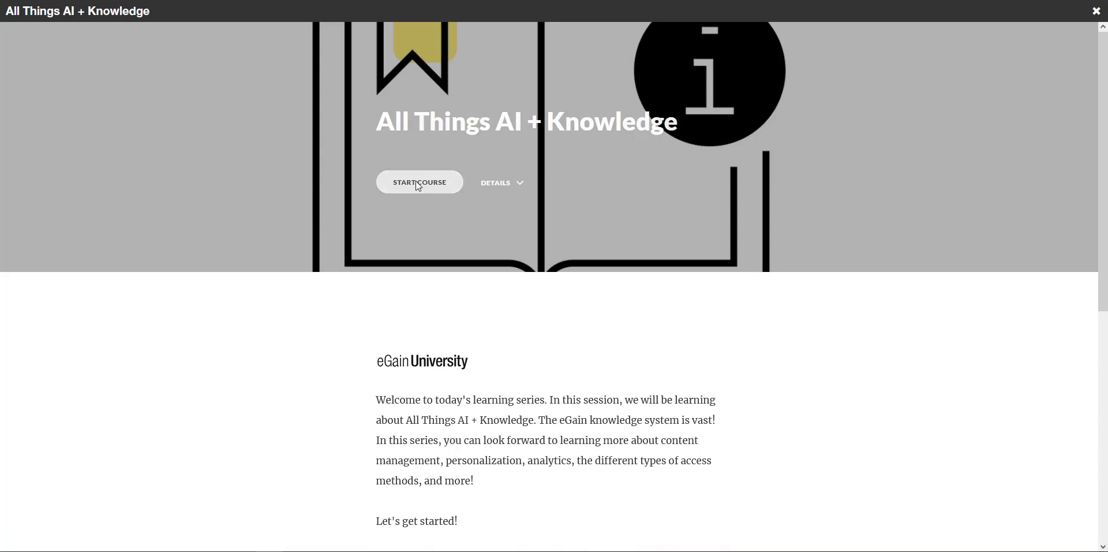
# Start the course at lesson 1 of 10, Why AI + Knowledge, and review its overview, PDF and intro video.
pyautogui.click(419, 182)
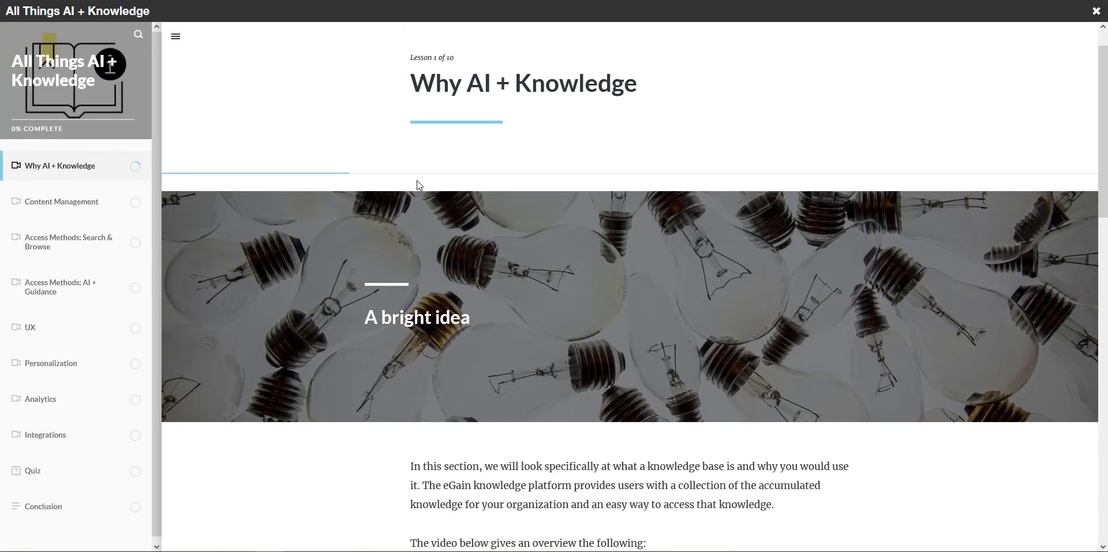
pyautogui.scroll(-3)
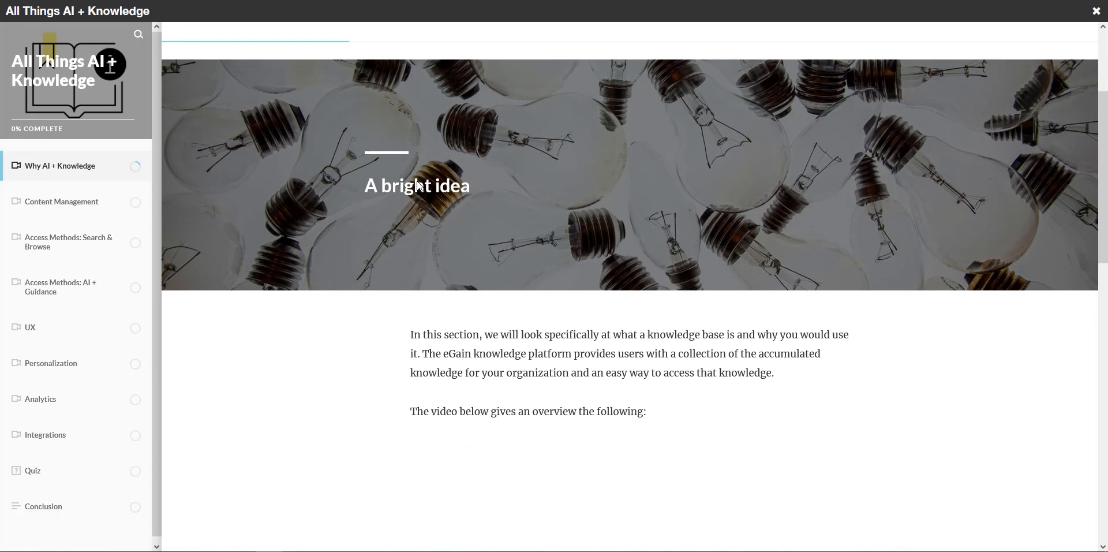
pyautogui.scroll(-3)
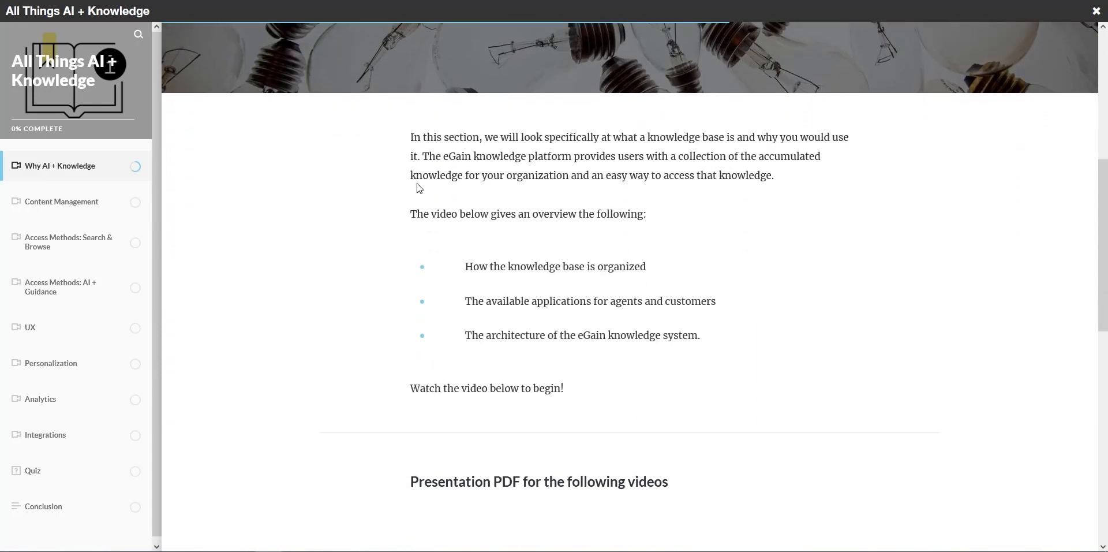
pyautogui.scroll(-3)
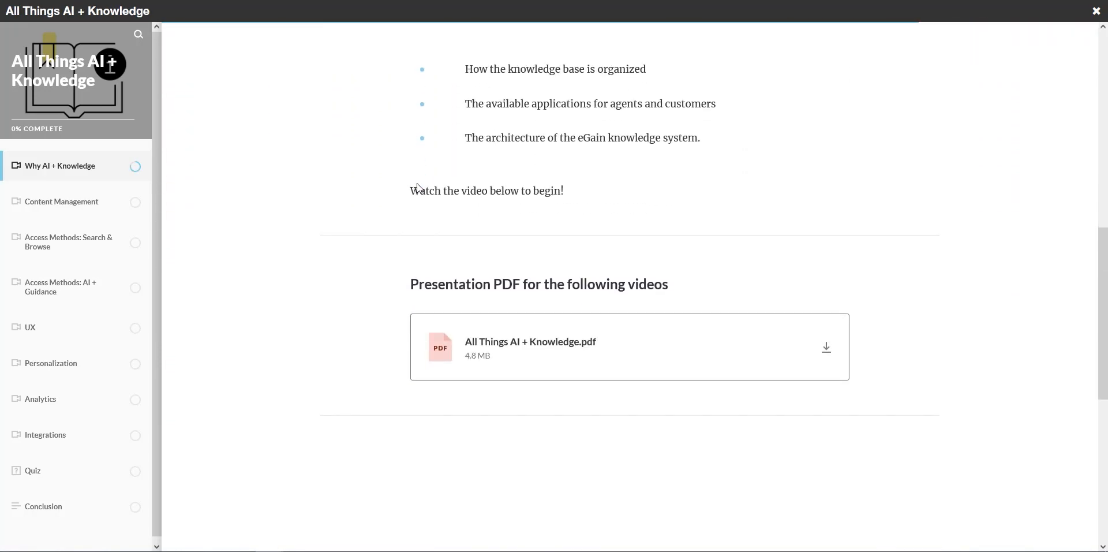
pyautogui.scroll(-3)
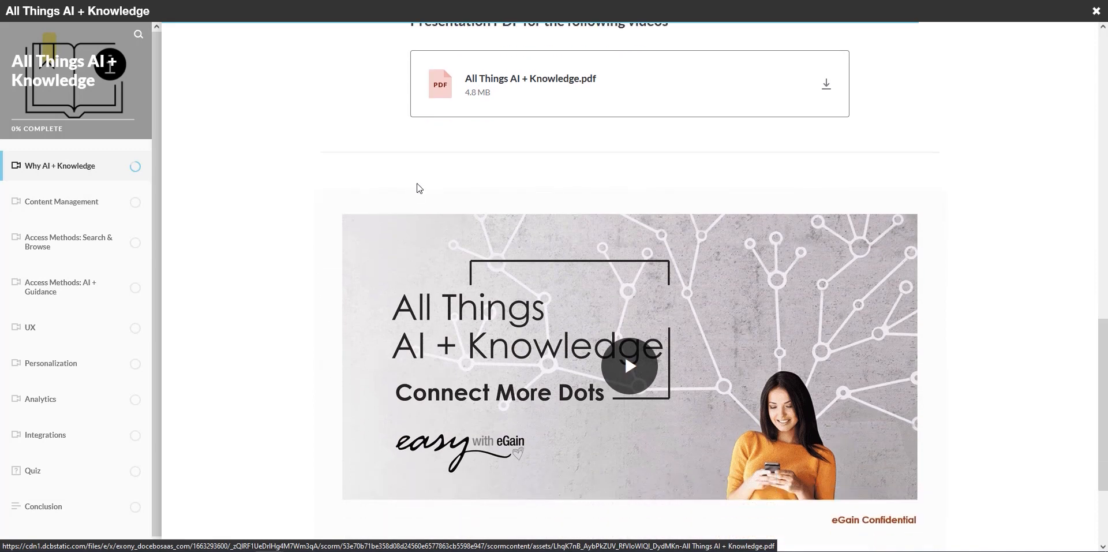